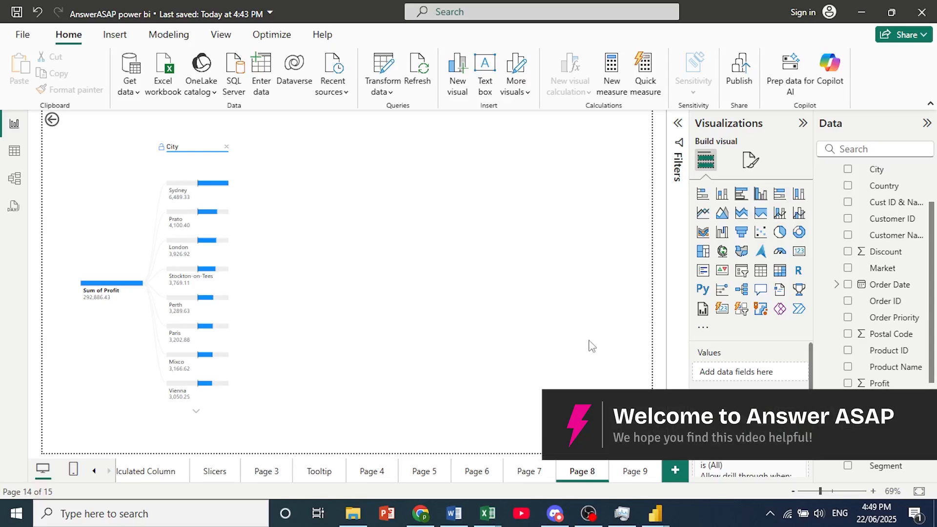
pyautogui.moveTo(575, 318)
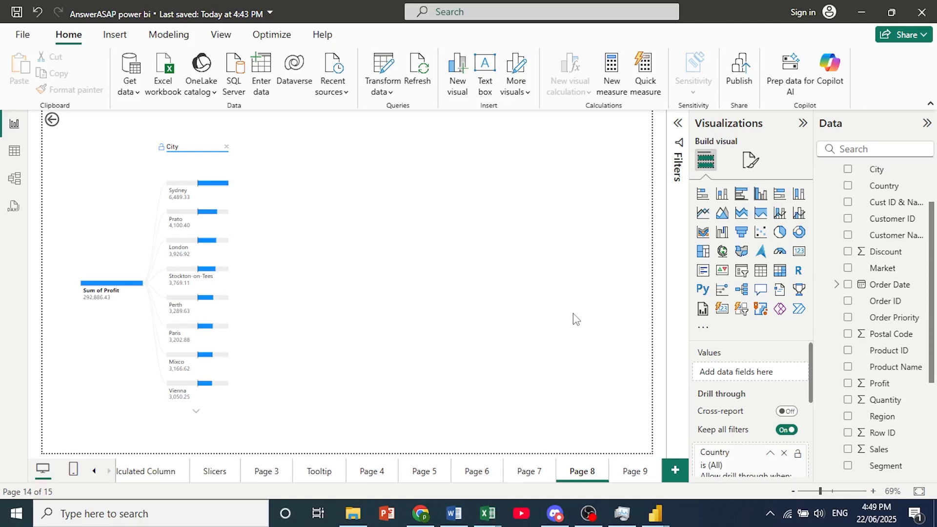
pyautogui.moveTo(829, 85)
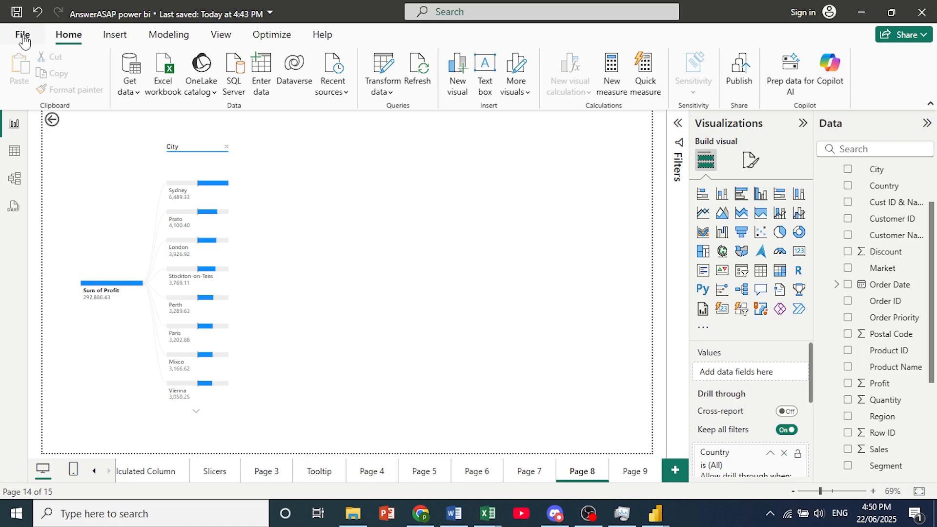
# - Open Power BI Desktop's Options window from File, Options and settings
pyautogui.click(22, 34)
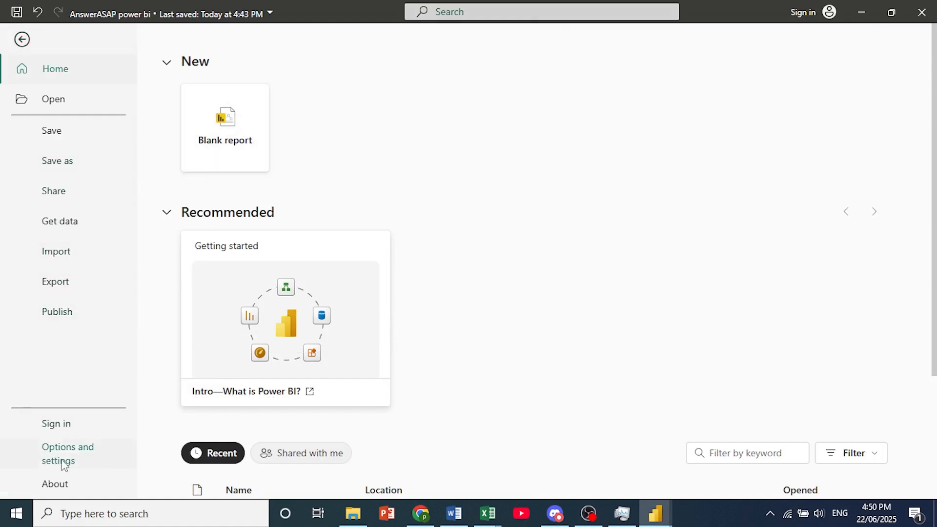
pyautogui.click(69, 453)
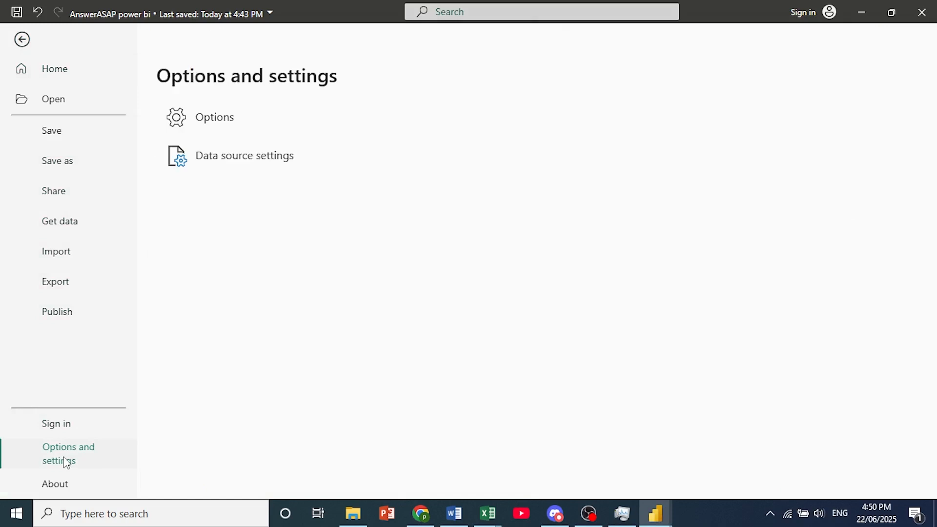
pyautogui.moveTo(214, 116)
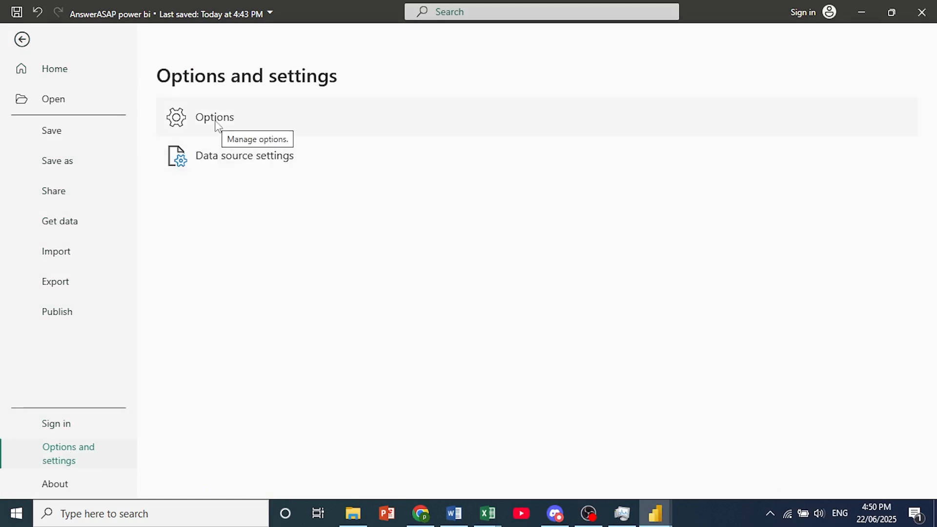
pyautogui.click(22, 39)
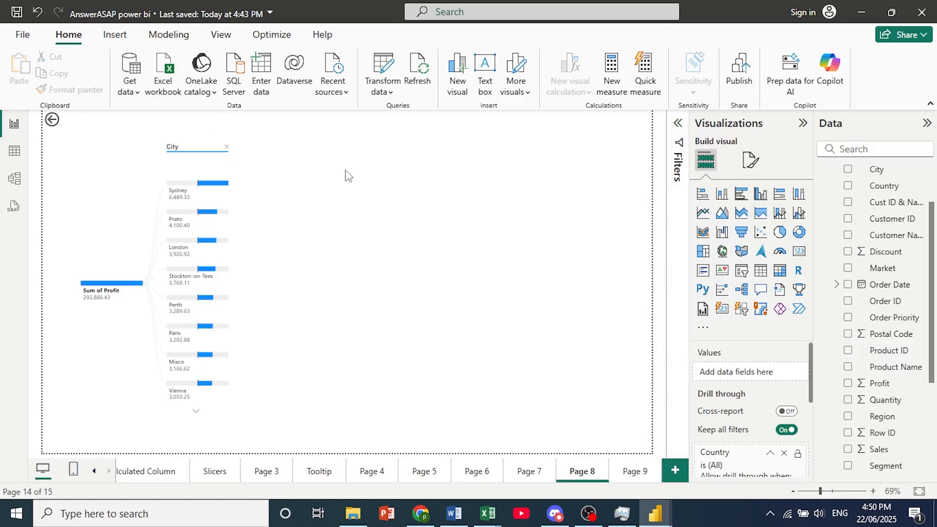
pyautogui.moveTo(624, 244)
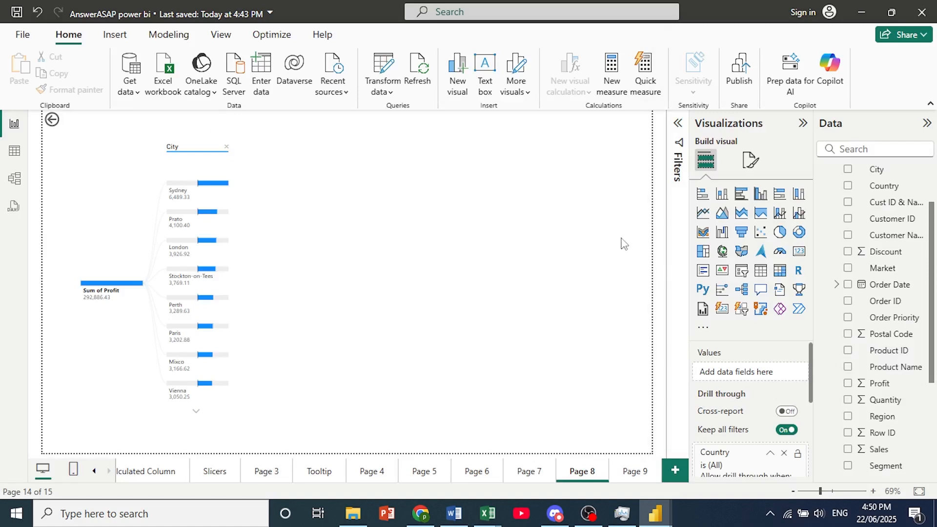
pyautogui.moveTo(234, 114)
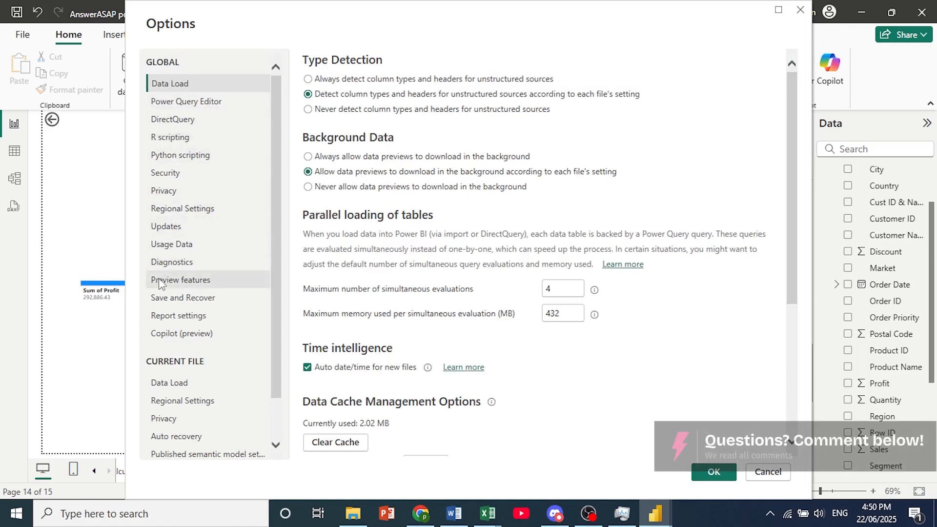
# - Show the GLOBAL Preview features page and scroll down to the Copilot entries
pyautogui.click(180, 279)
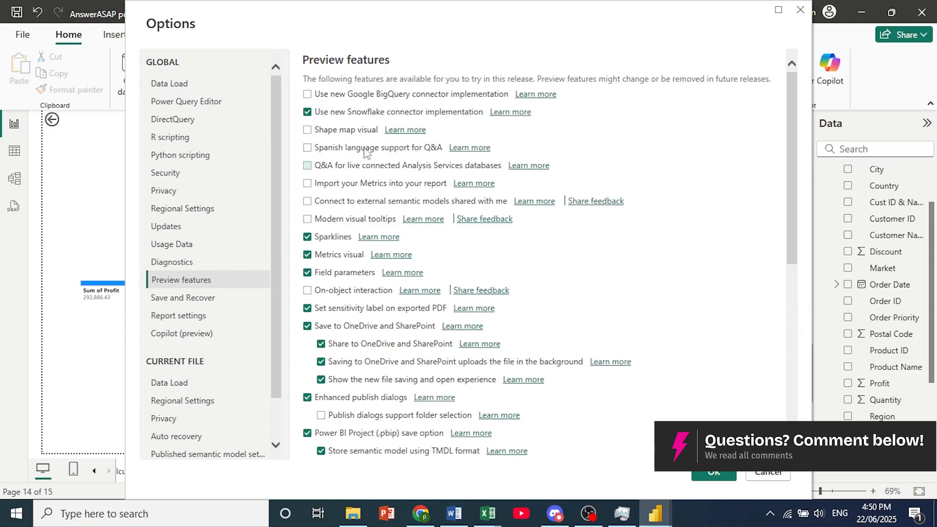
pyautogui.scroll(-3)
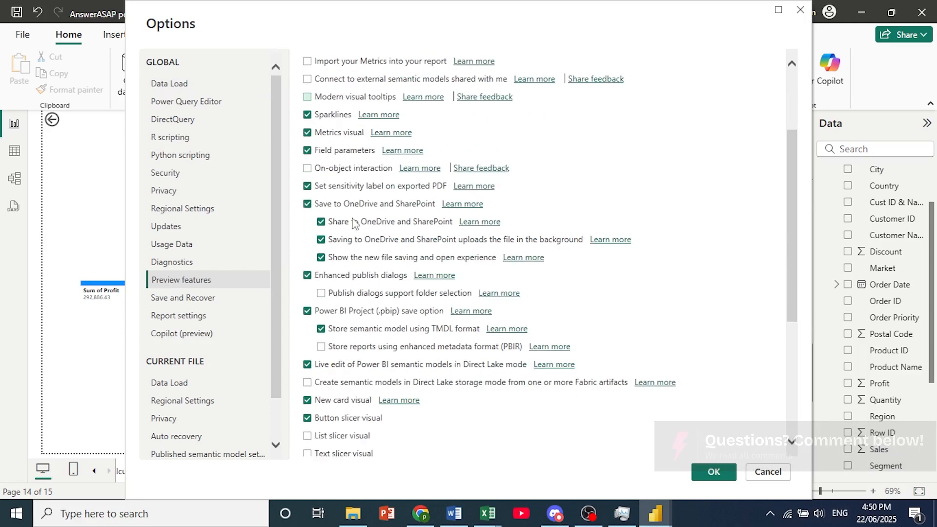
pyautogui.scroll(-3)
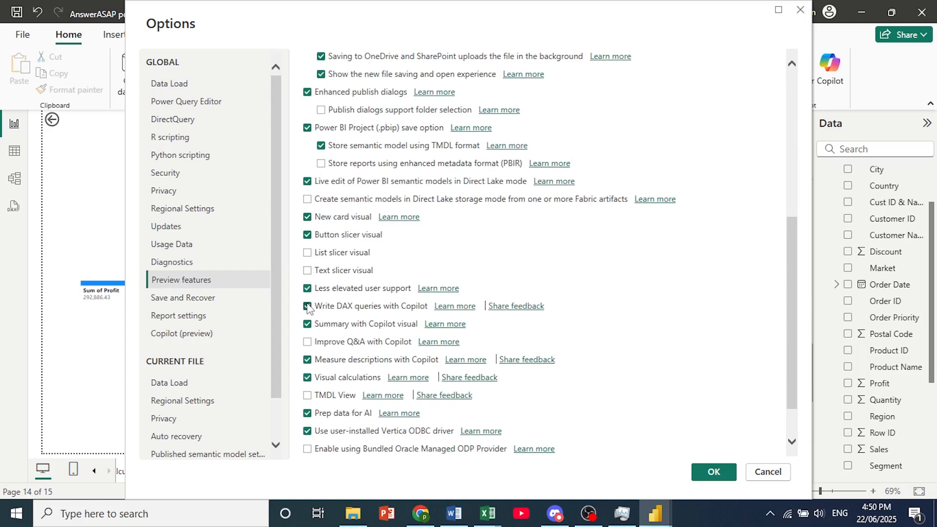
# - Check 'Write DAX queries with Copilot' and 'Improve Q&A with Copilot'
pyautogui.click(306, 308)
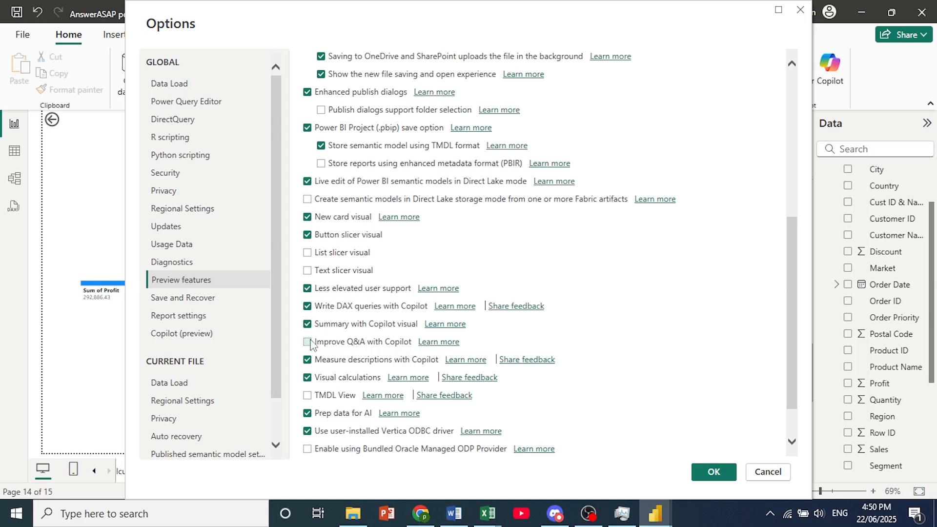
pyautogui.click(307, 340)
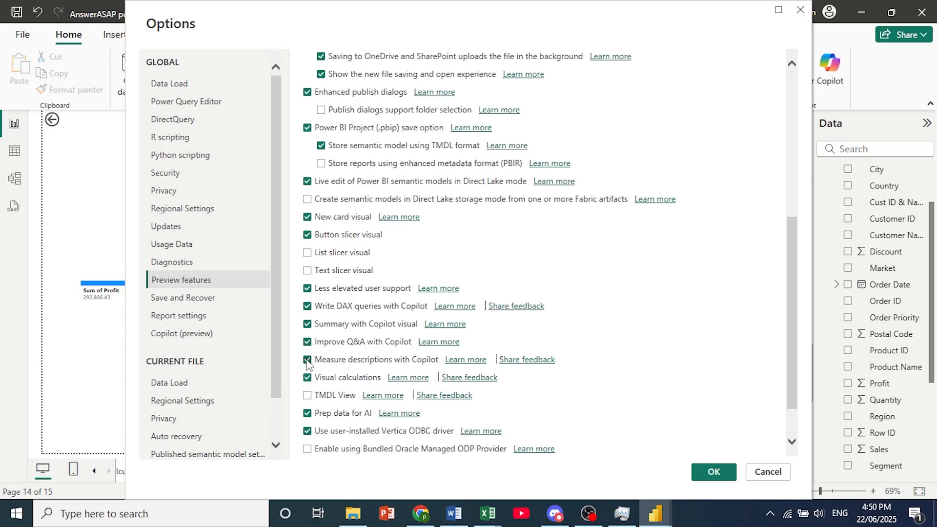
pyautogui.moveTo(430, 366)
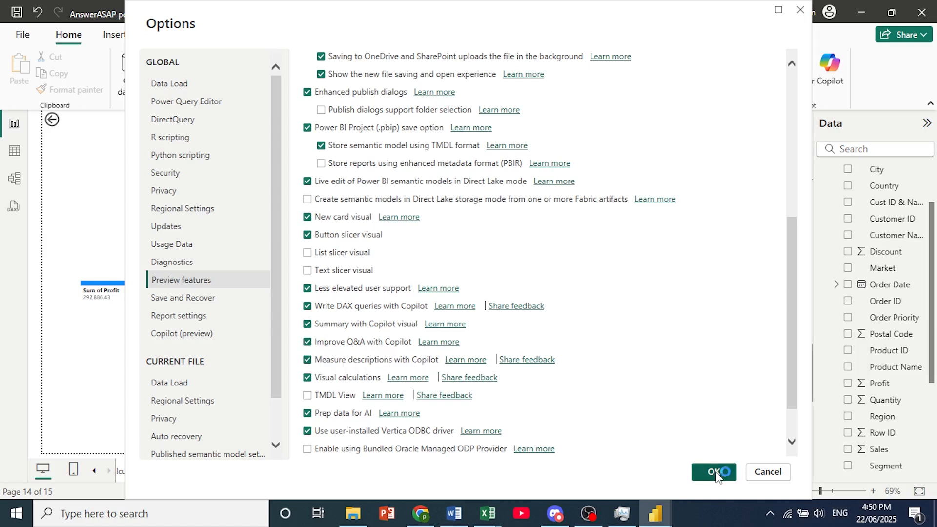
# - Confirm the Options changes with OK and acknowledge the 'Feature requires a restart' message
pyautogui.click(712, 472)
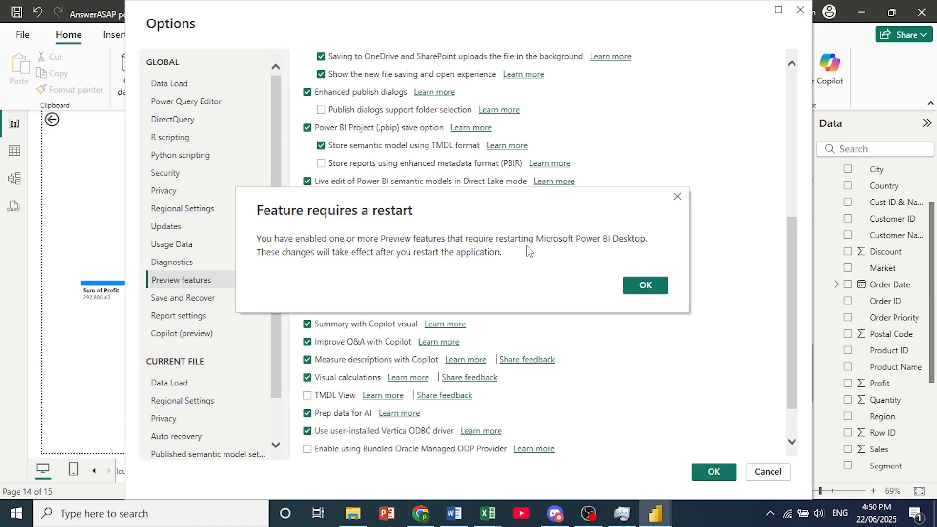
pyautogui.moveTo(606, 298)
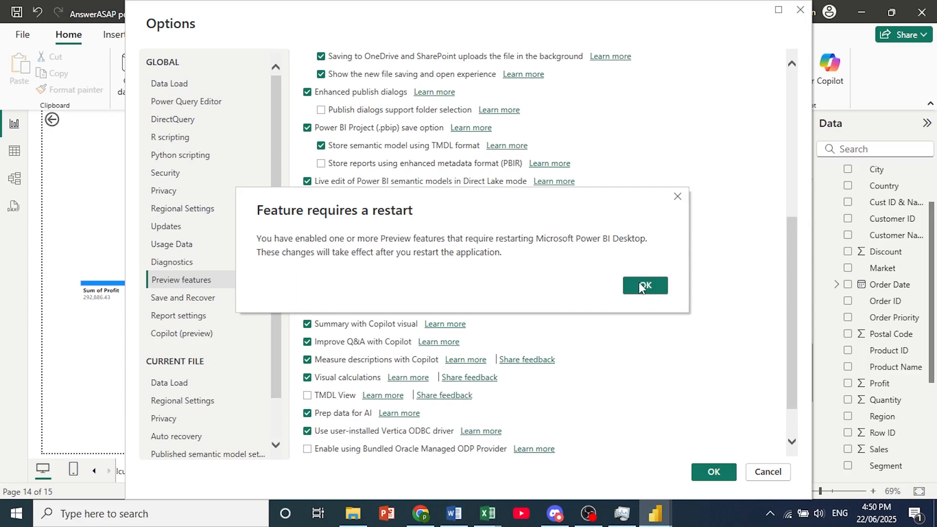
pyautogui.click(644, 285)
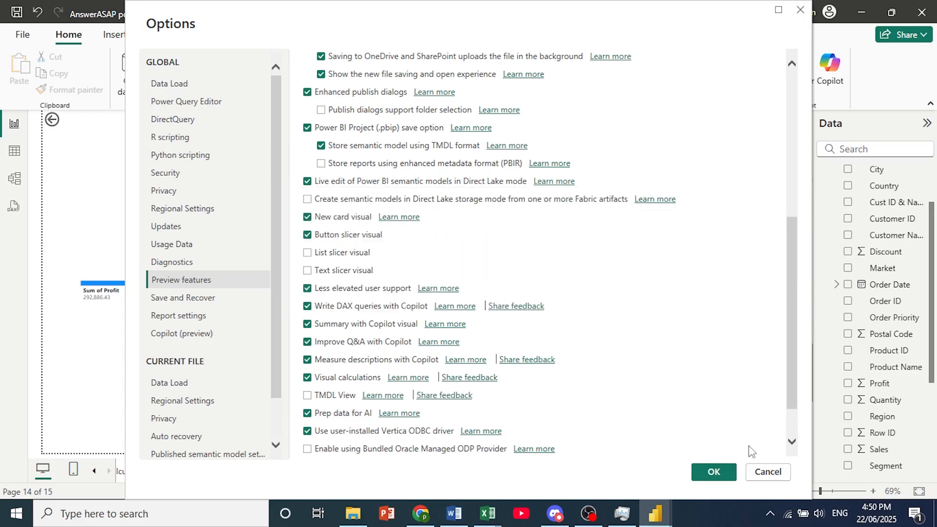